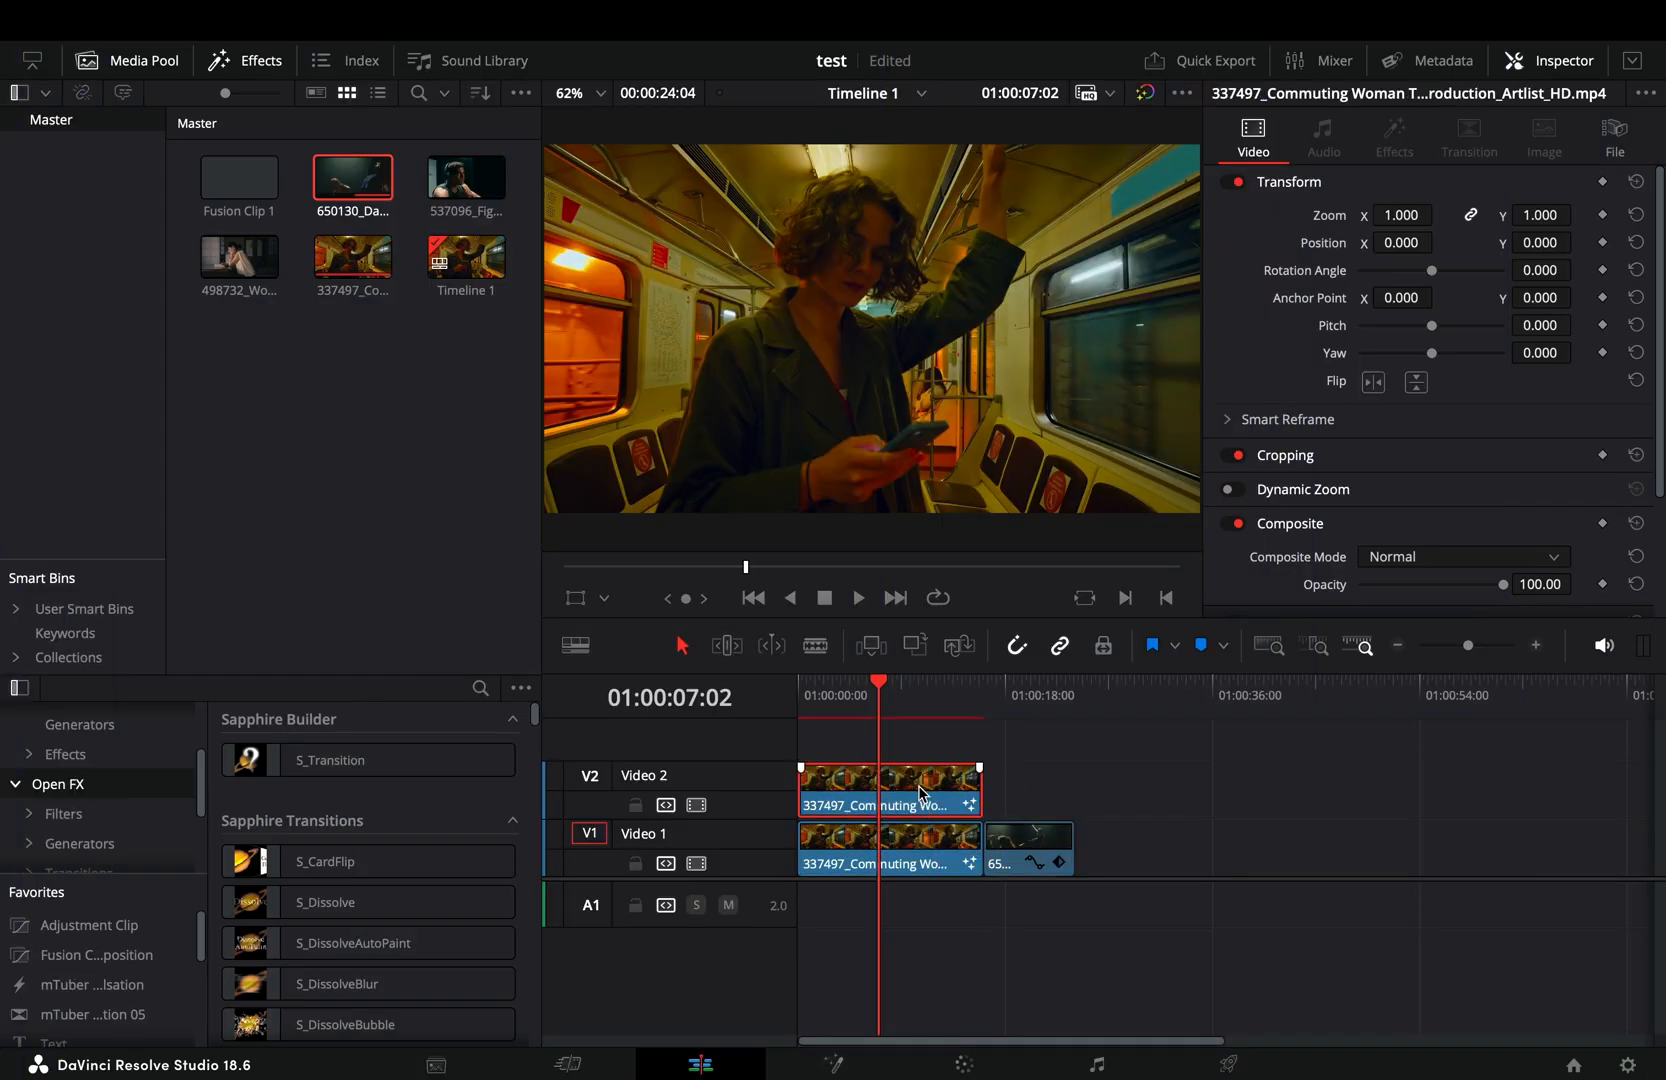
Open the duplicated subway clip on Video 2 in the Fusion page.
{"action": "right_click", "coordinate": [890, 787]}
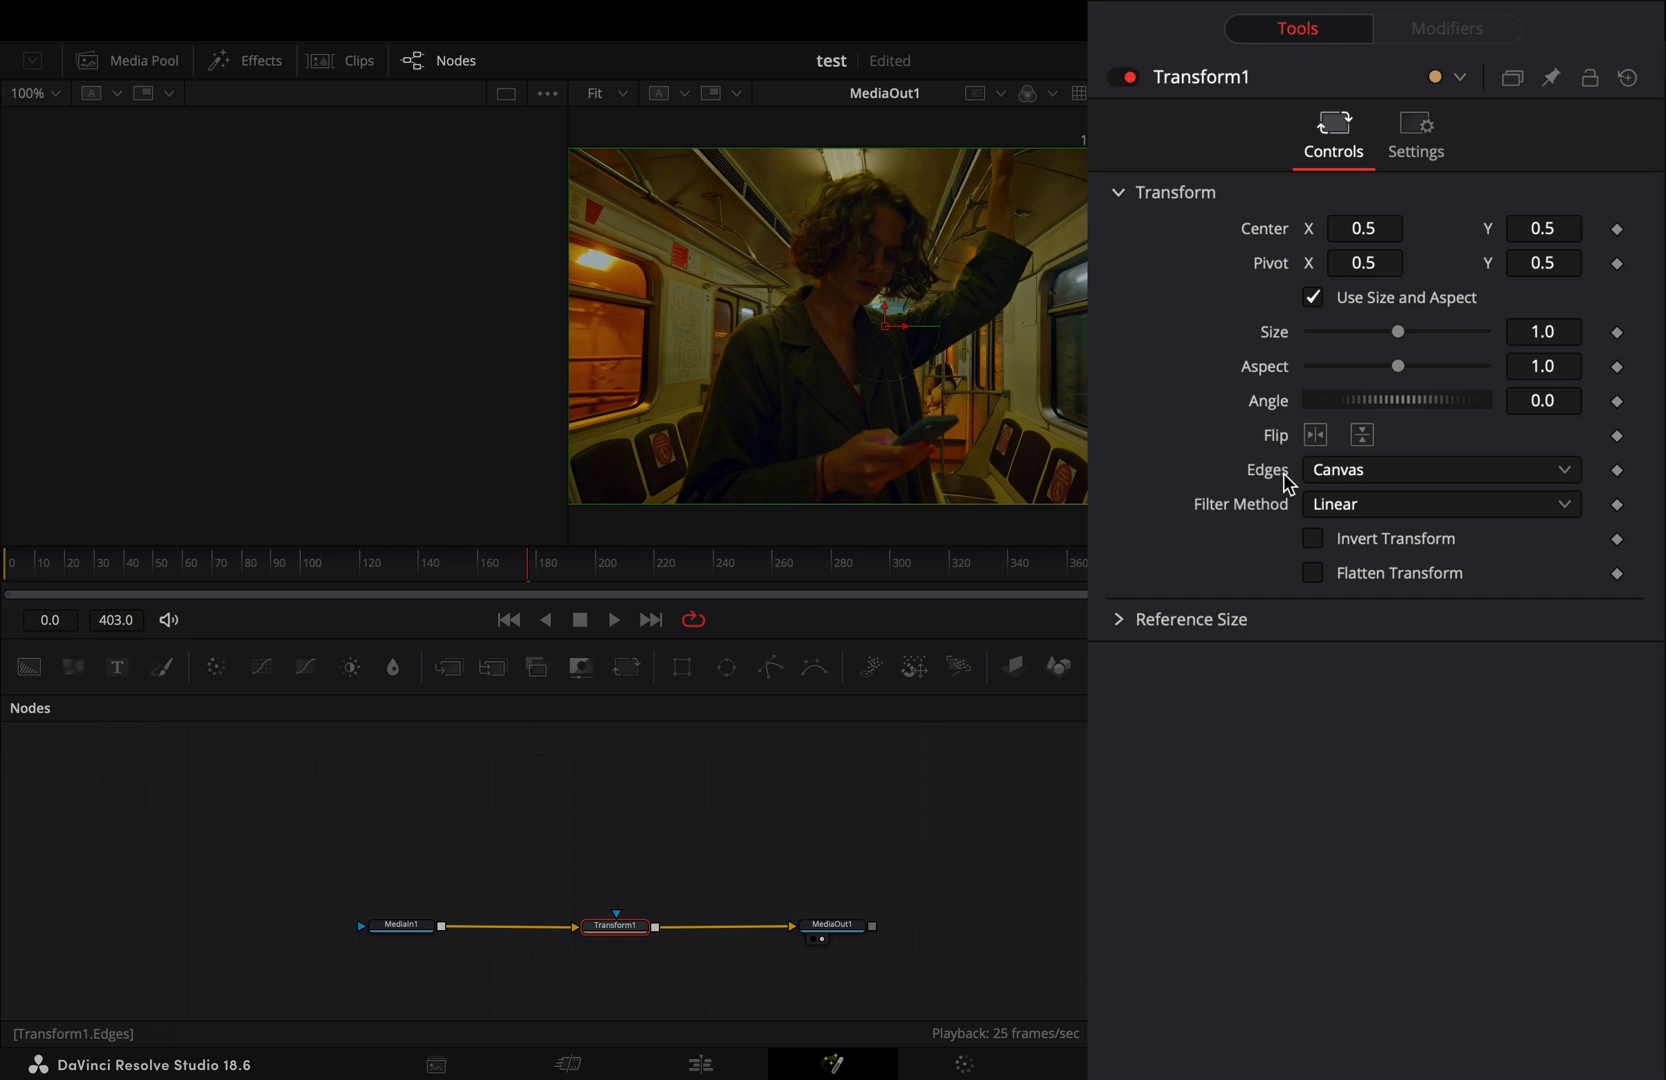
Set Transform1 edges to Mirror and adjust the Center shake's smoothness.
{"action": "left_click", "coordinate": [1439, 469]}
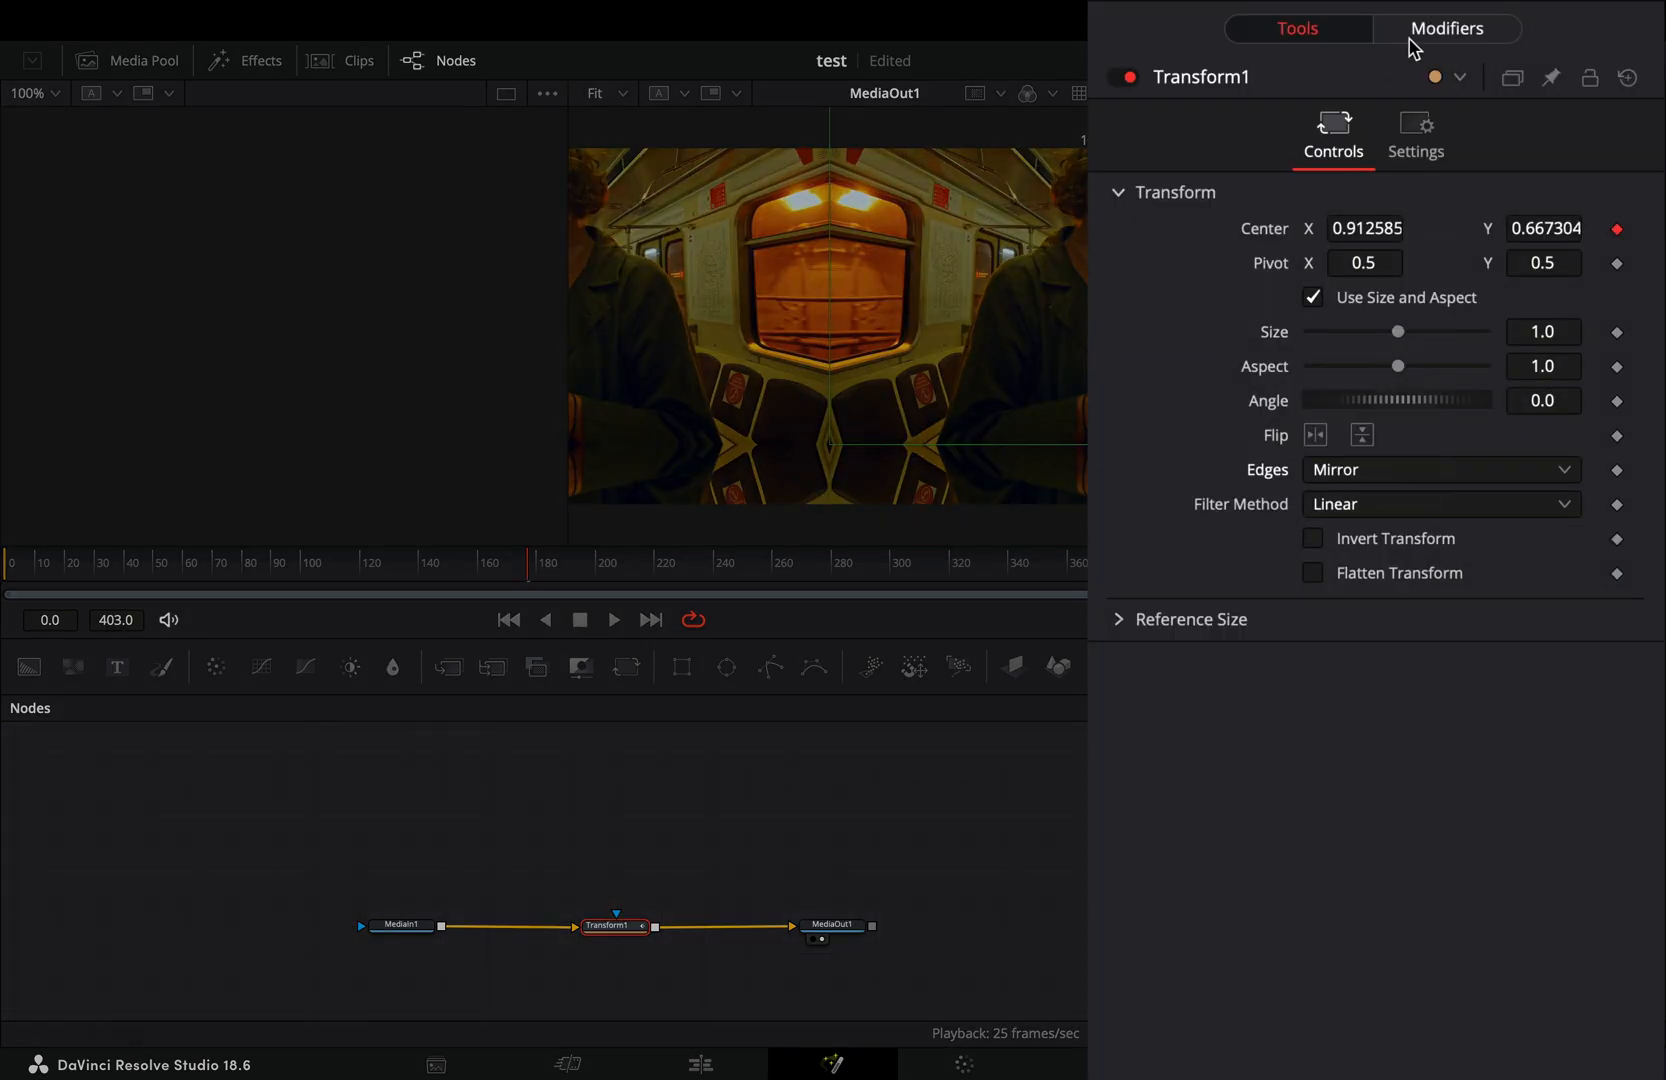
{"action": "left_click", "coordinate": [1445, 29]}
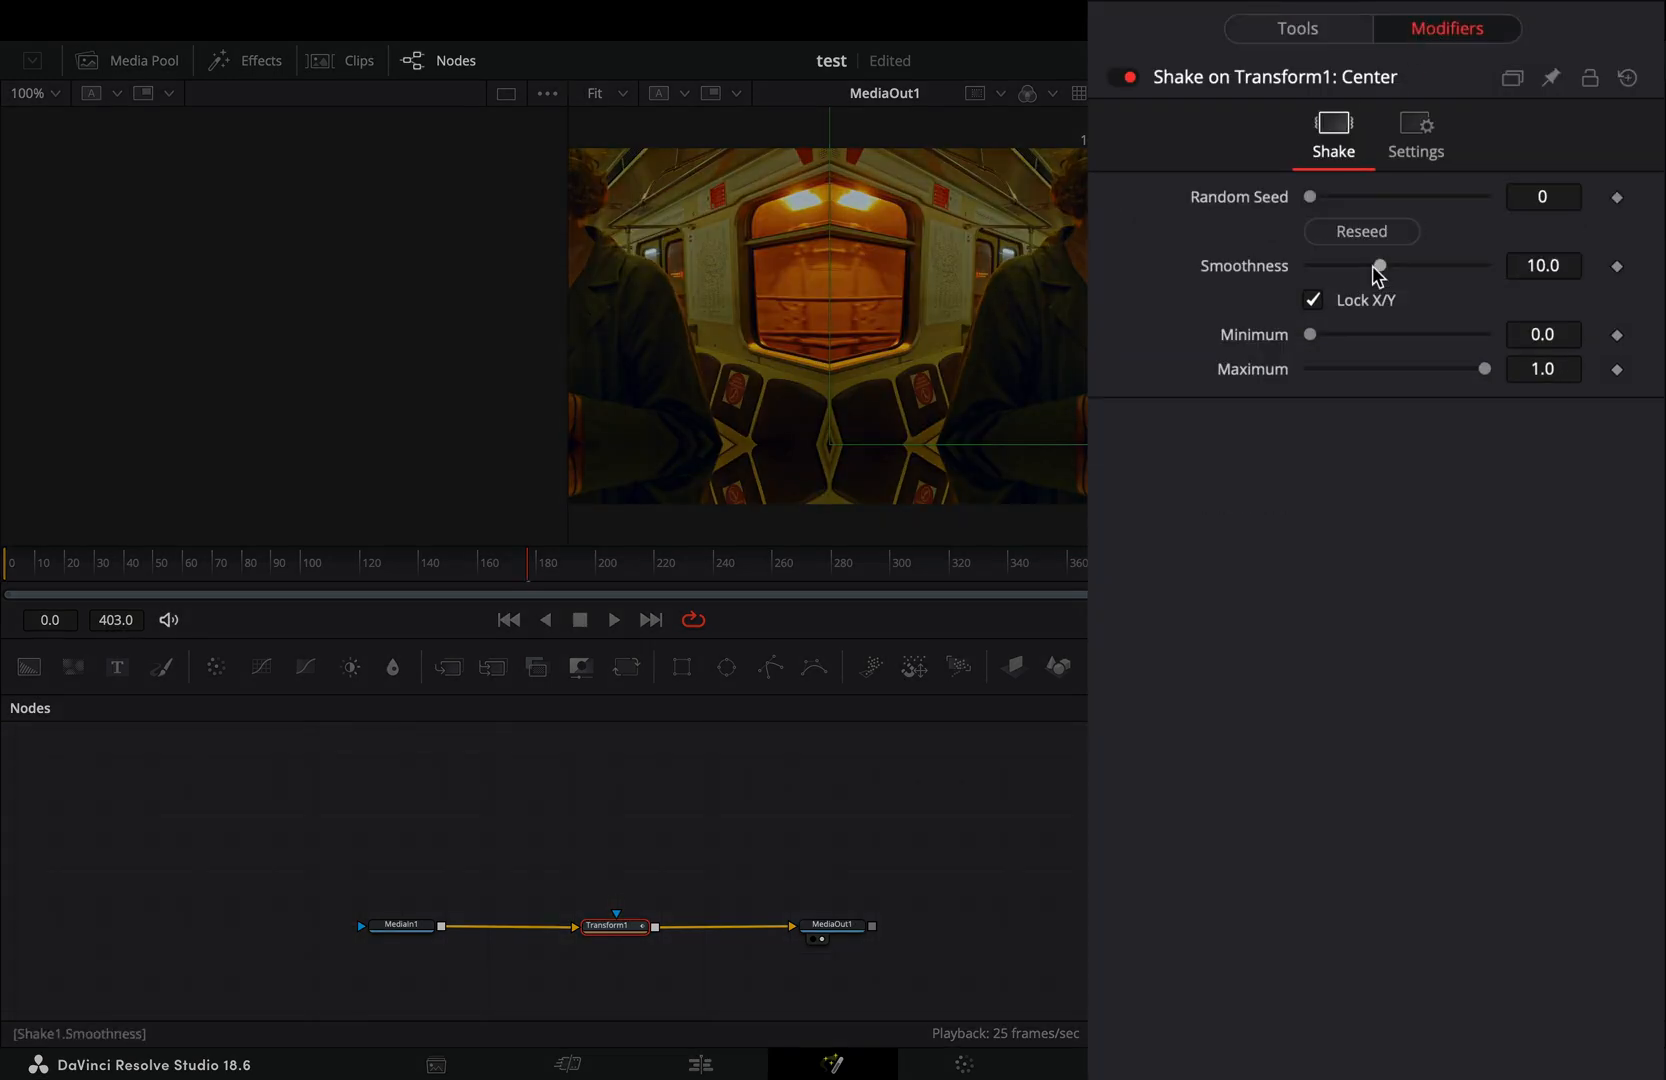
{"action": "left_click_drag", "start_coordinate": [1379, 266], "coordinate": [1323, 266]}
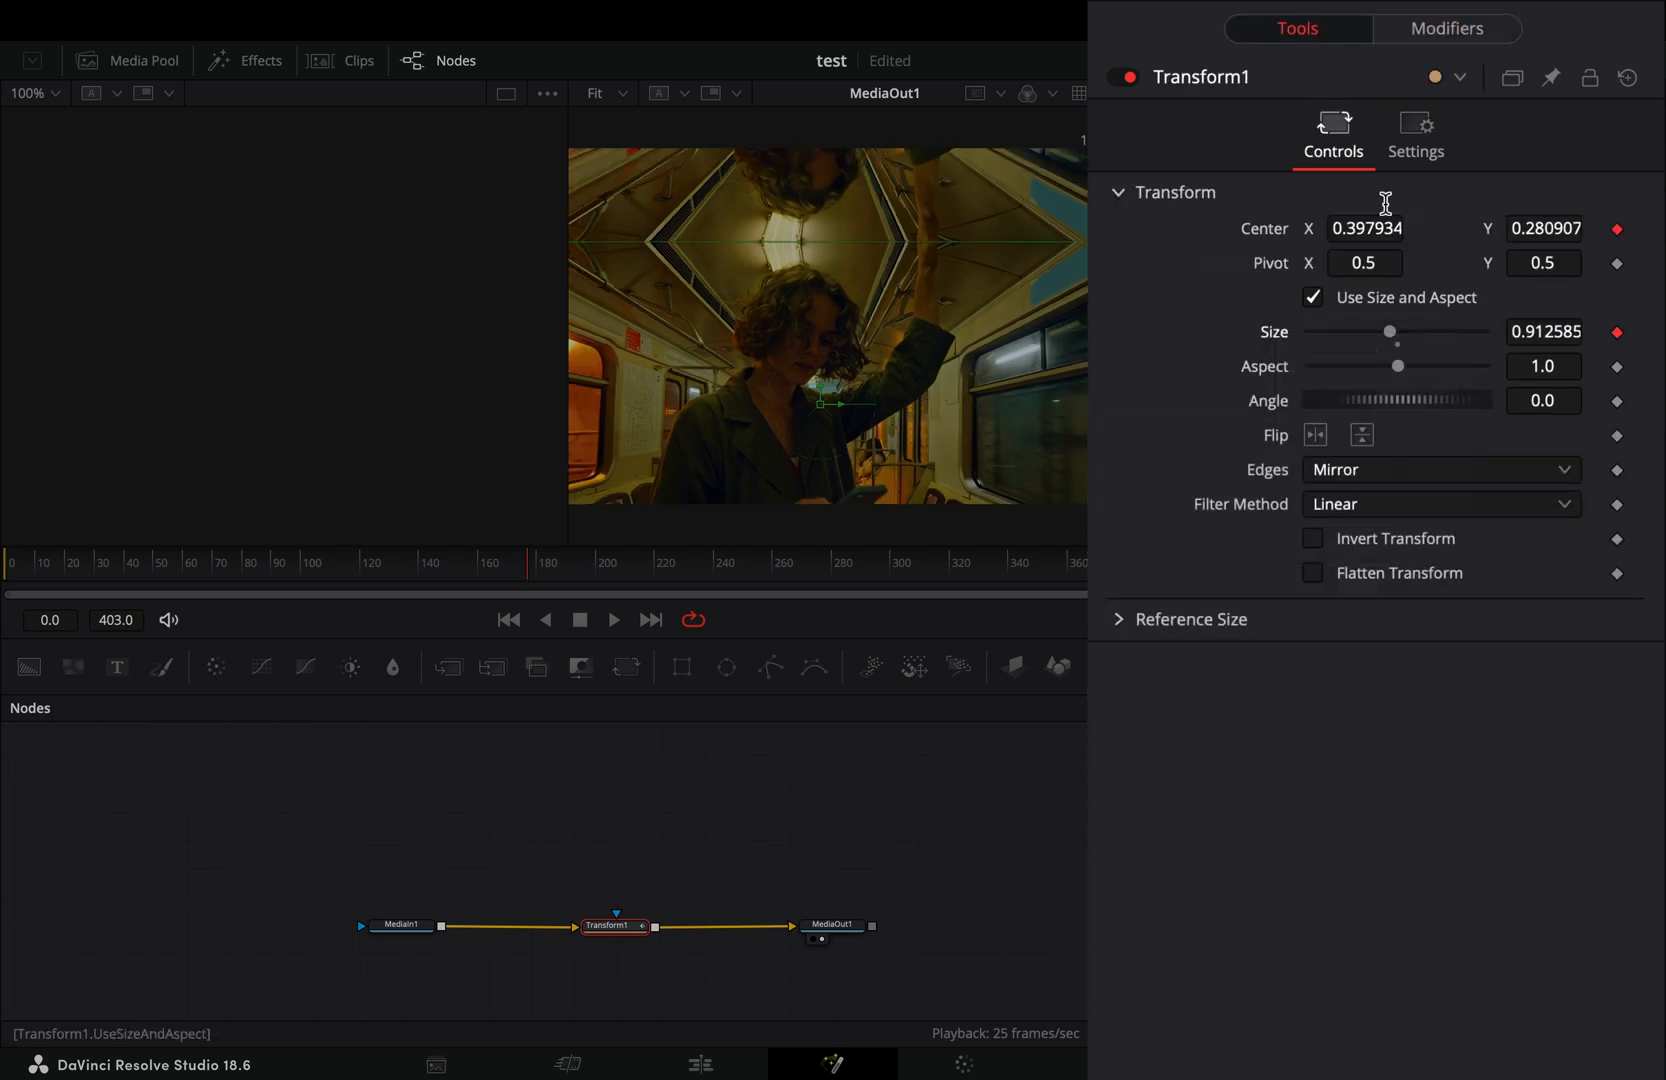
Set the Size and Angle shake ranges (Angle 0–360), then enable motion blur with shutter angle 87.9.
{"action": "left_click", "coordinate": [1446, 29]}
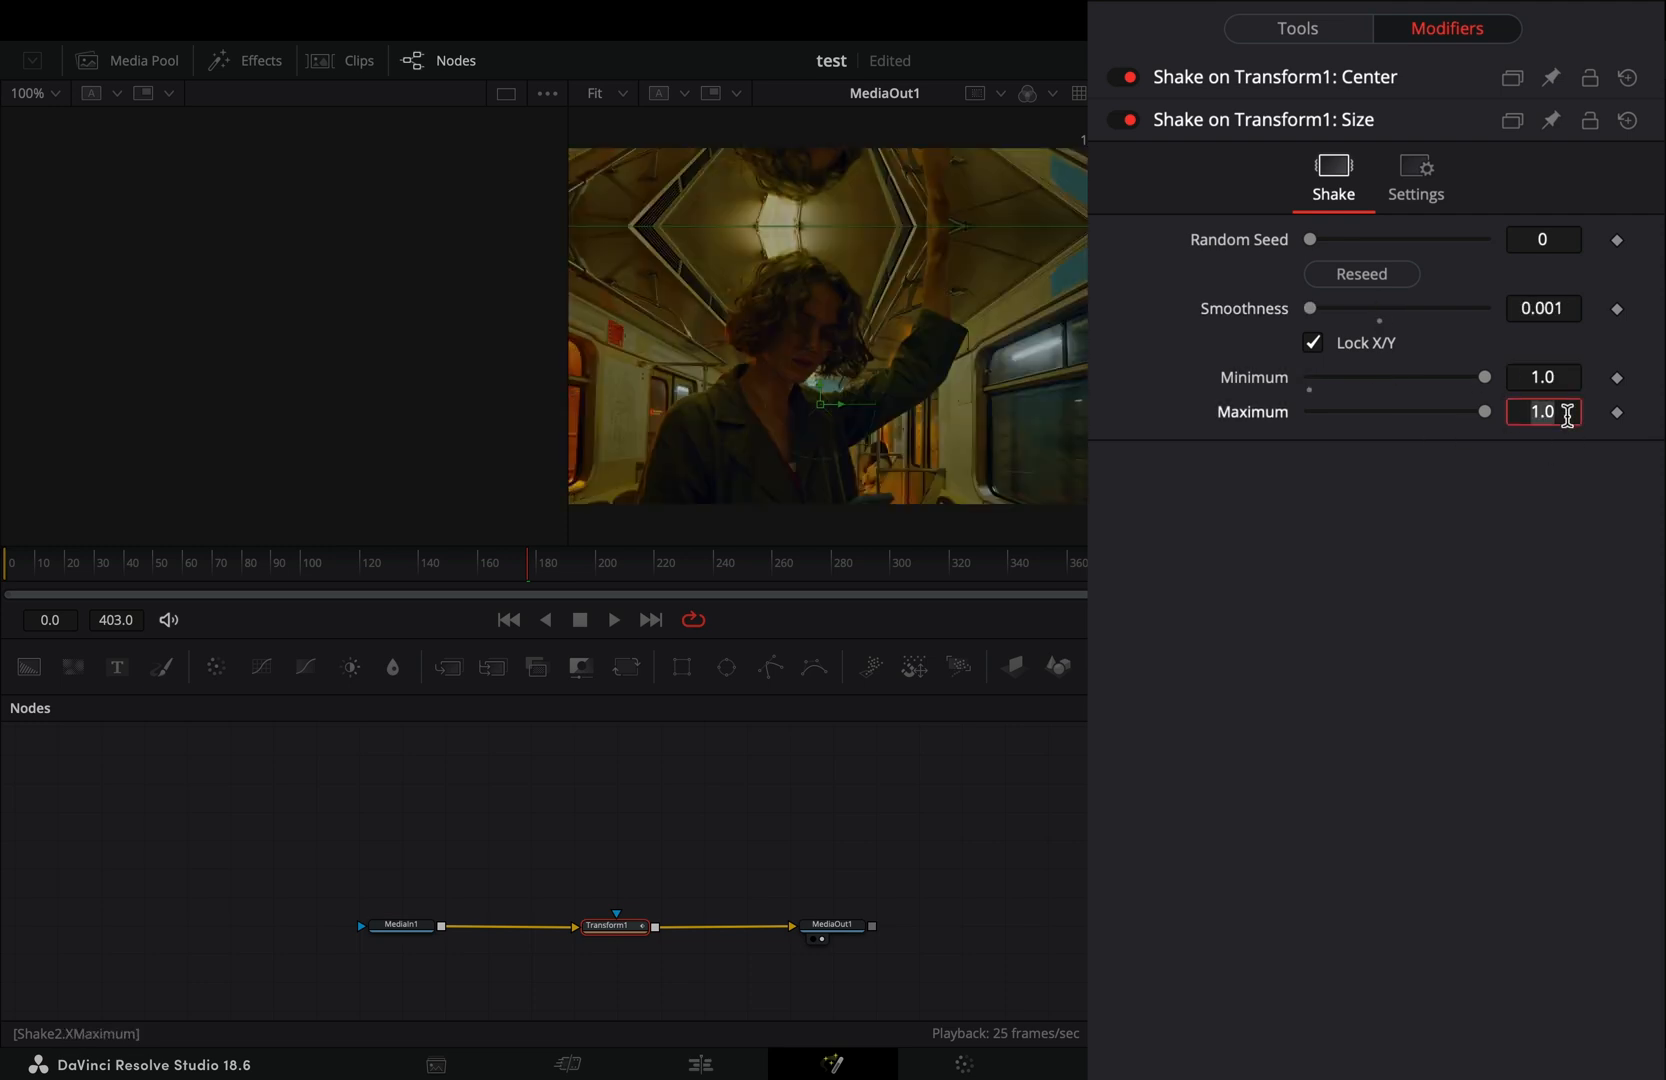
{"action": "left_click", "coordinate": [1295, 29]}
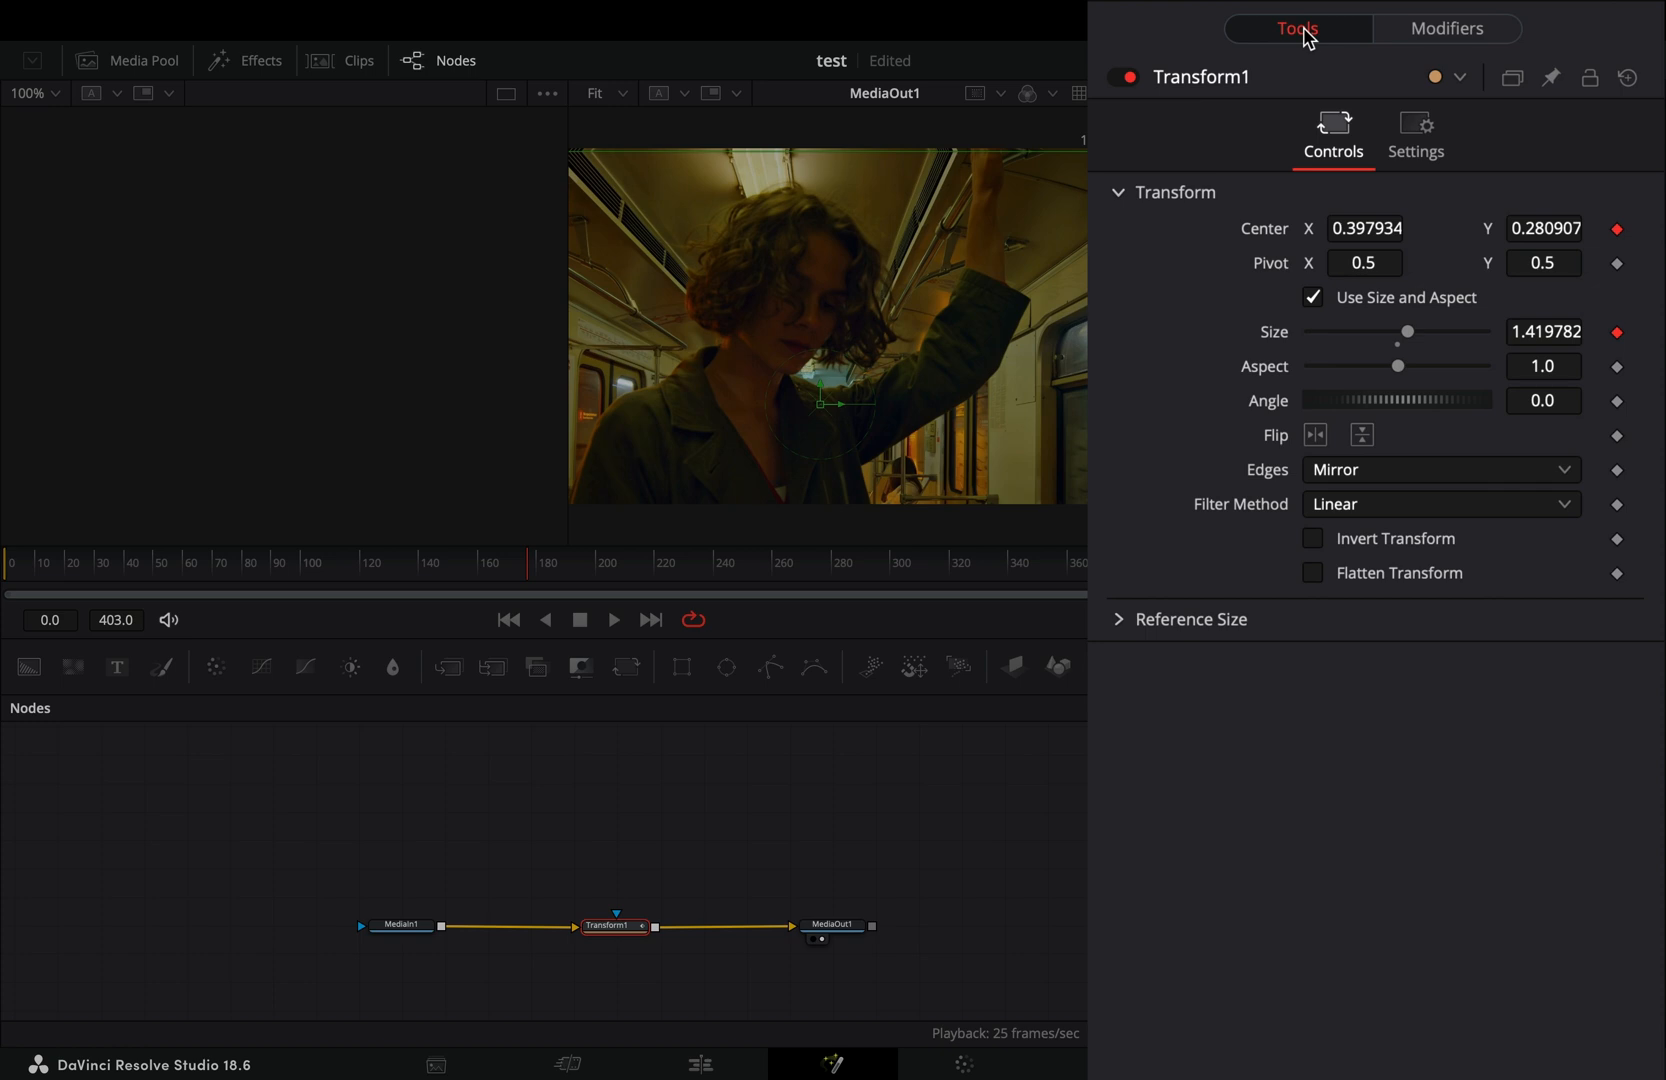
{"action": "mouse_move", "coordinate": [1286, 407]}
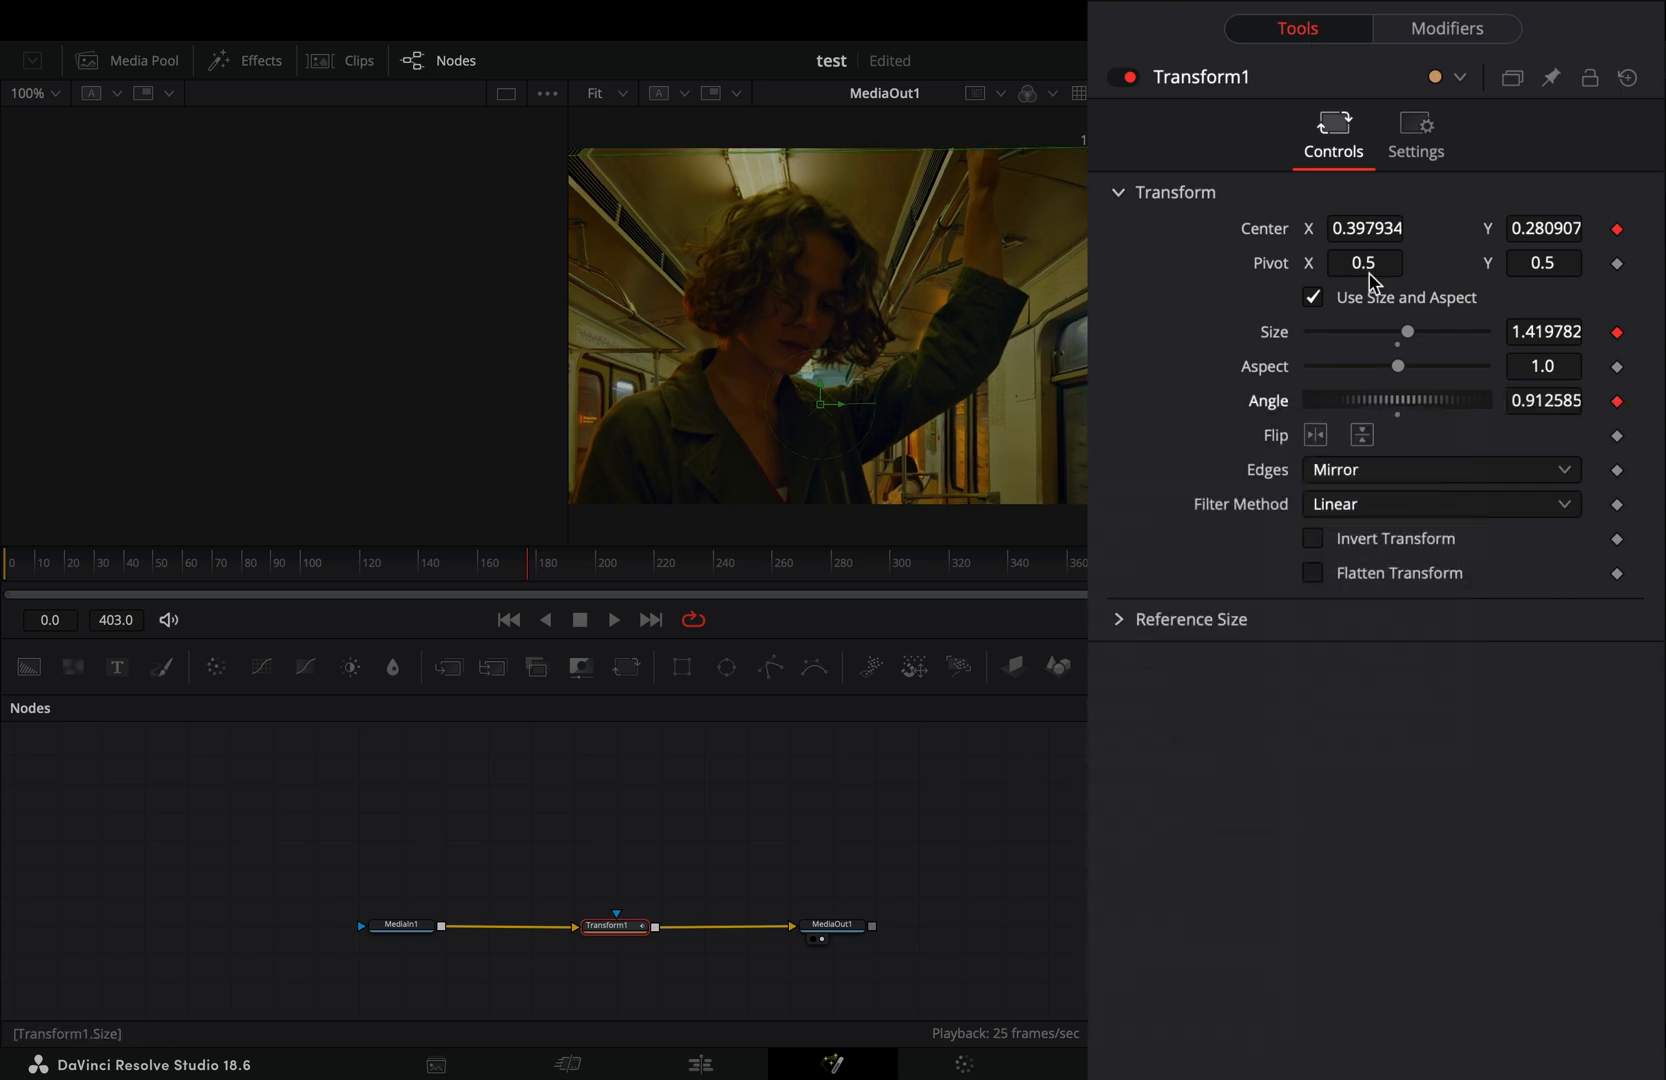
{"action": "left_click", "coordinate": [1445, 29]}
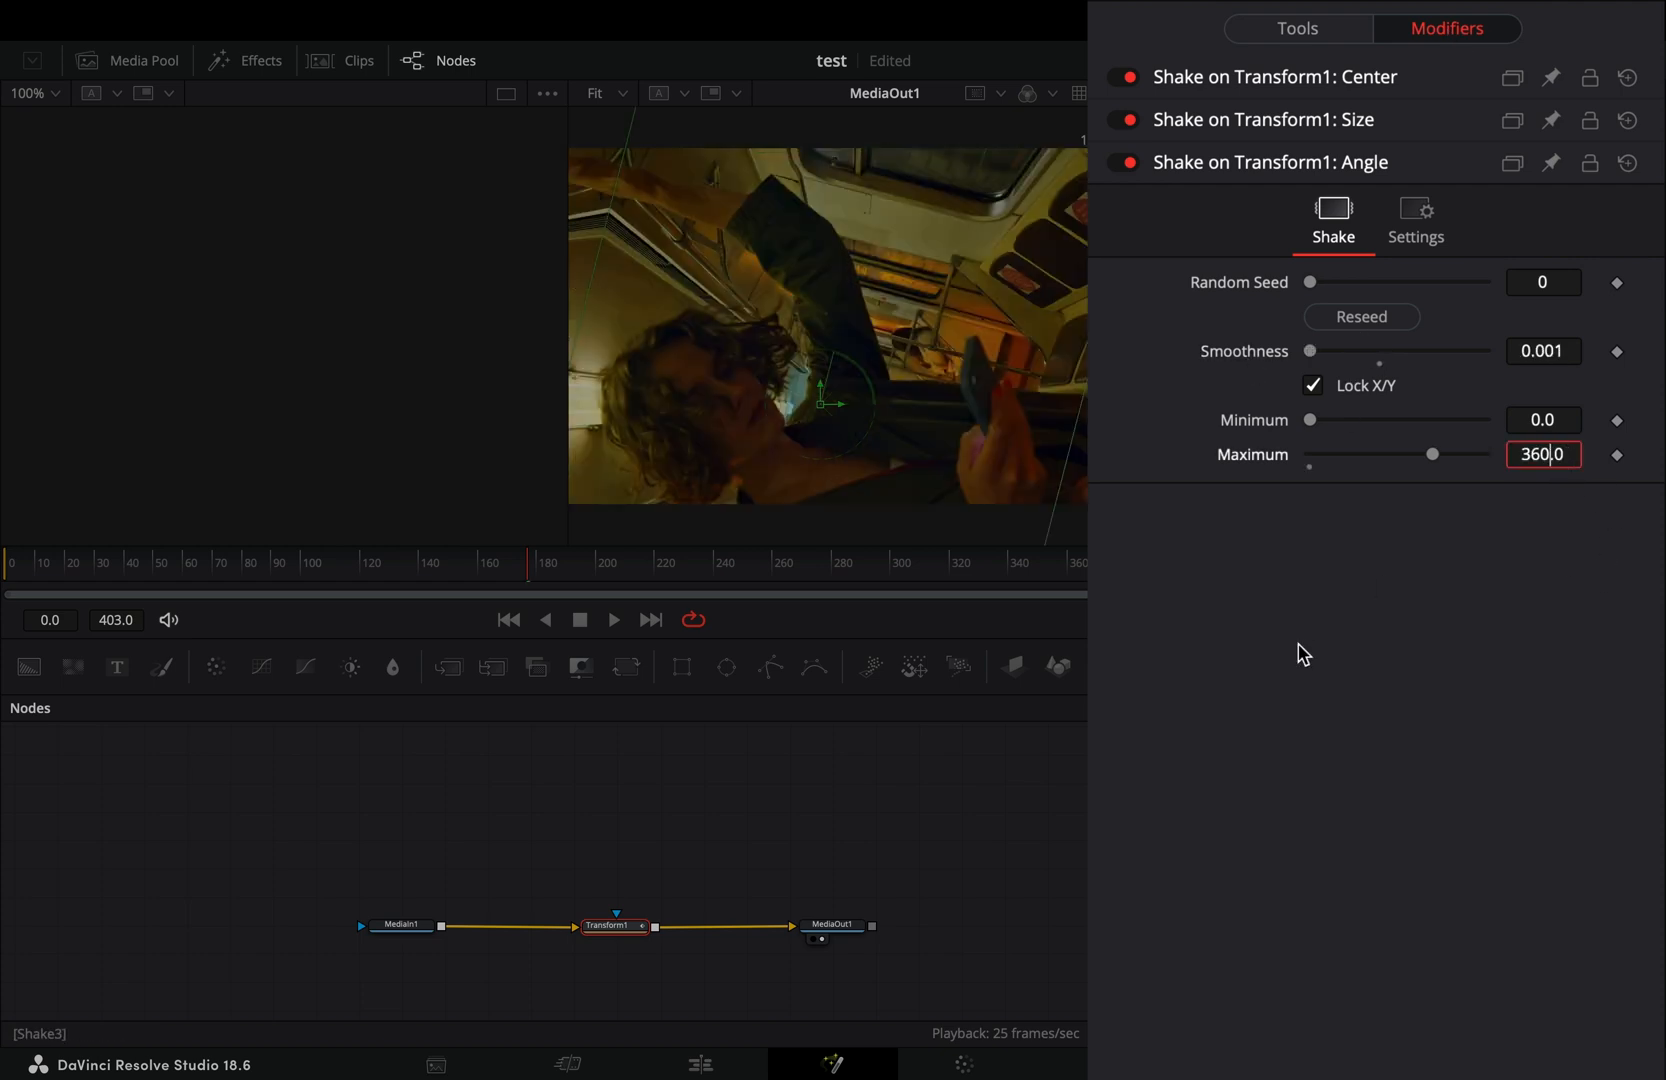
{"action": "left_click", "coordinate": [1295, 29]}
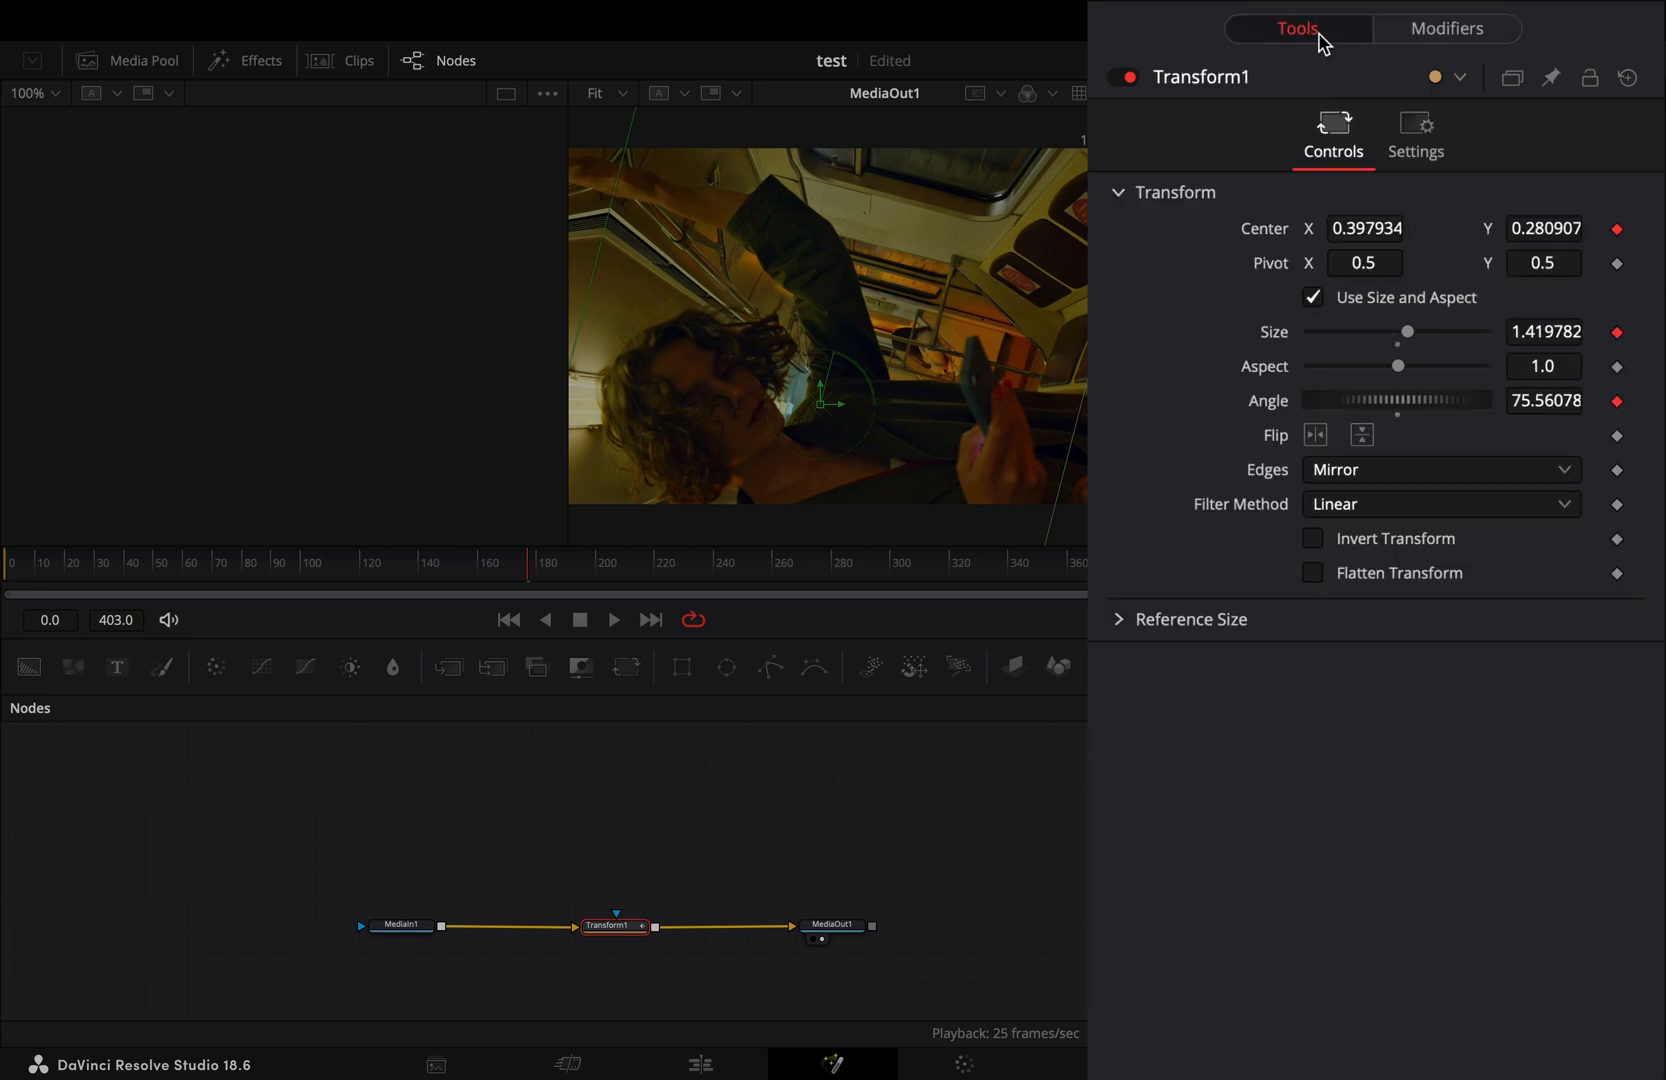
{"action": "left_click", "coordinate": [1414, 136]}
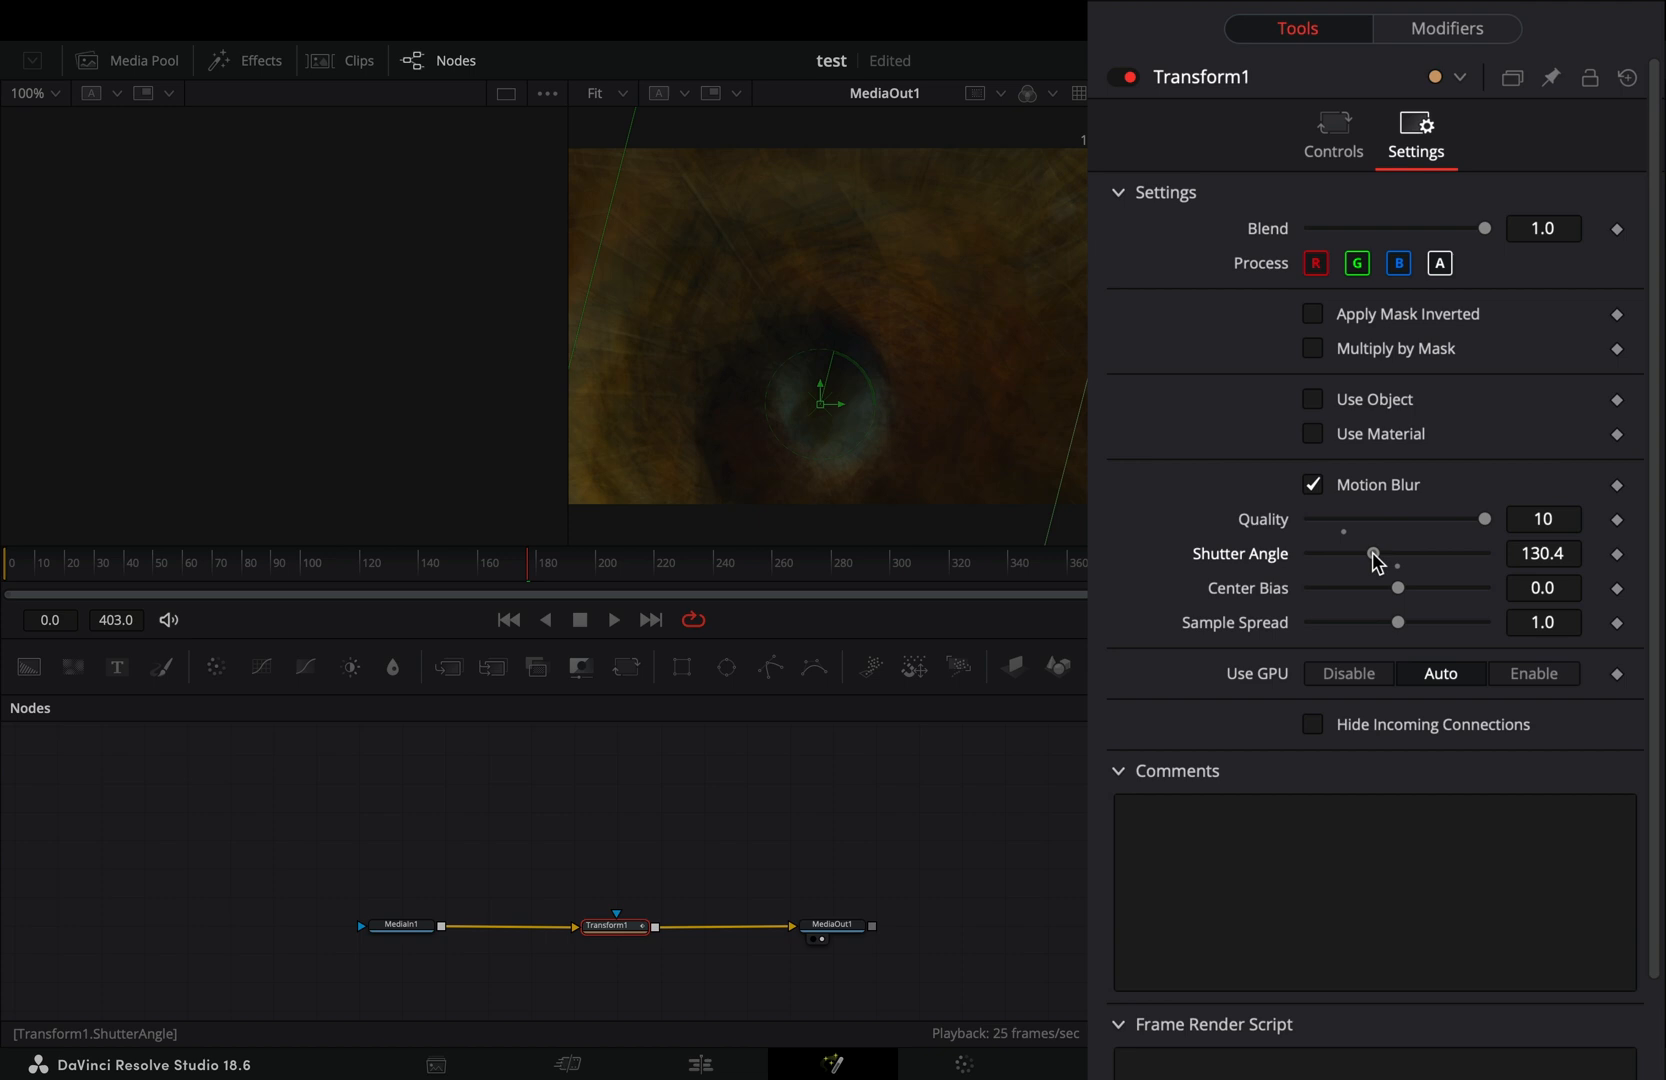
{"action": "left_click_drag", "start_coordinate": [1373, 554], "coordinate": [1415, 554]}
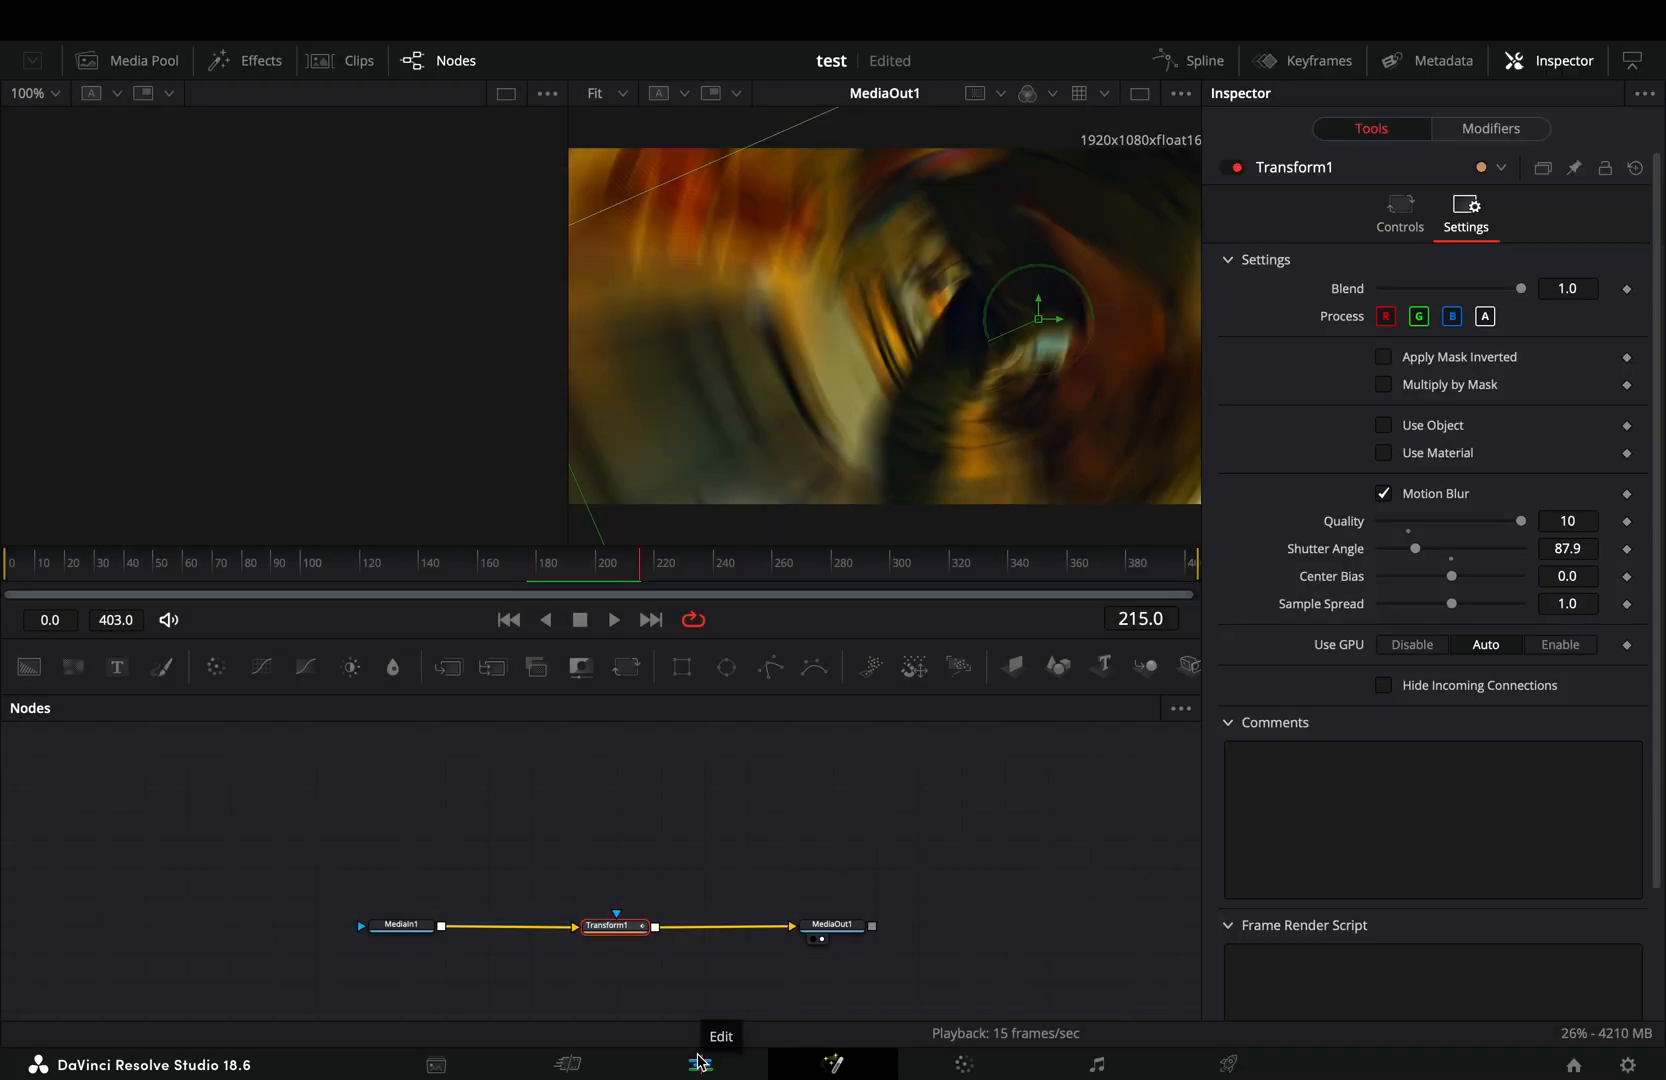
Return to the Edit page and show Retime Controls on the Video 2 clip.
{"action": "left_click", "coordinate": [699, 1064]}
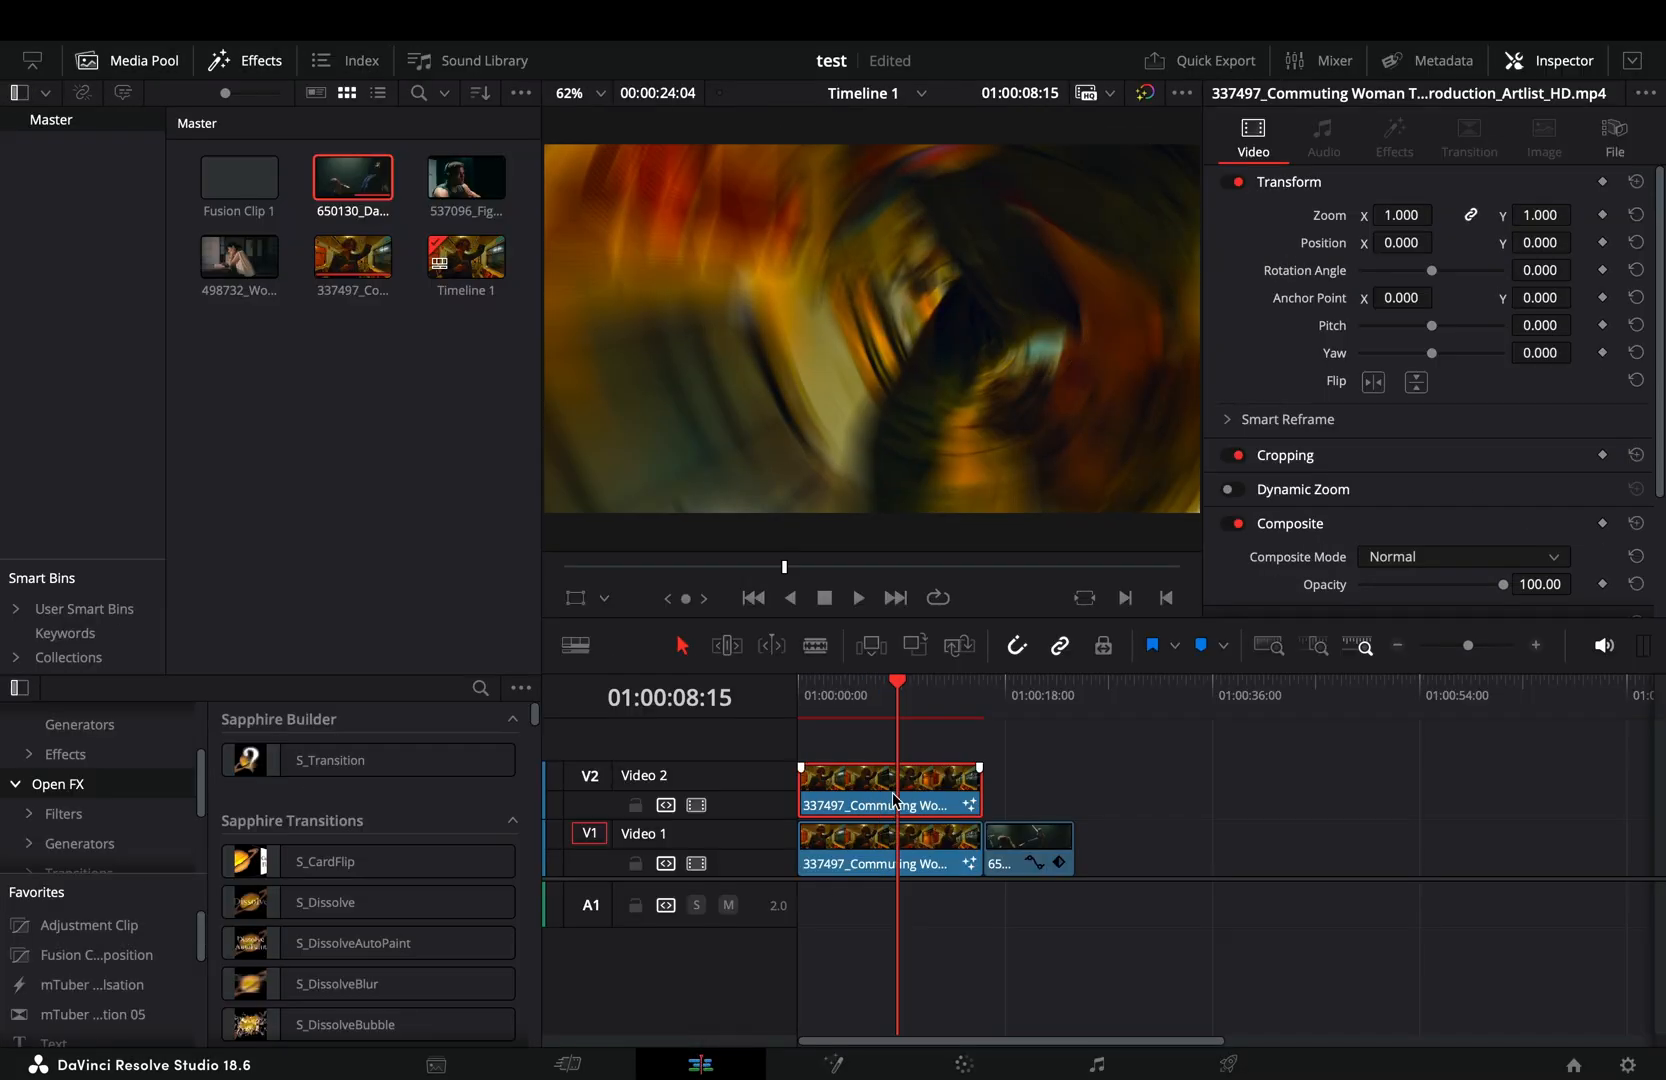
{"action": "right_click", "coordinate": [890, 787]}
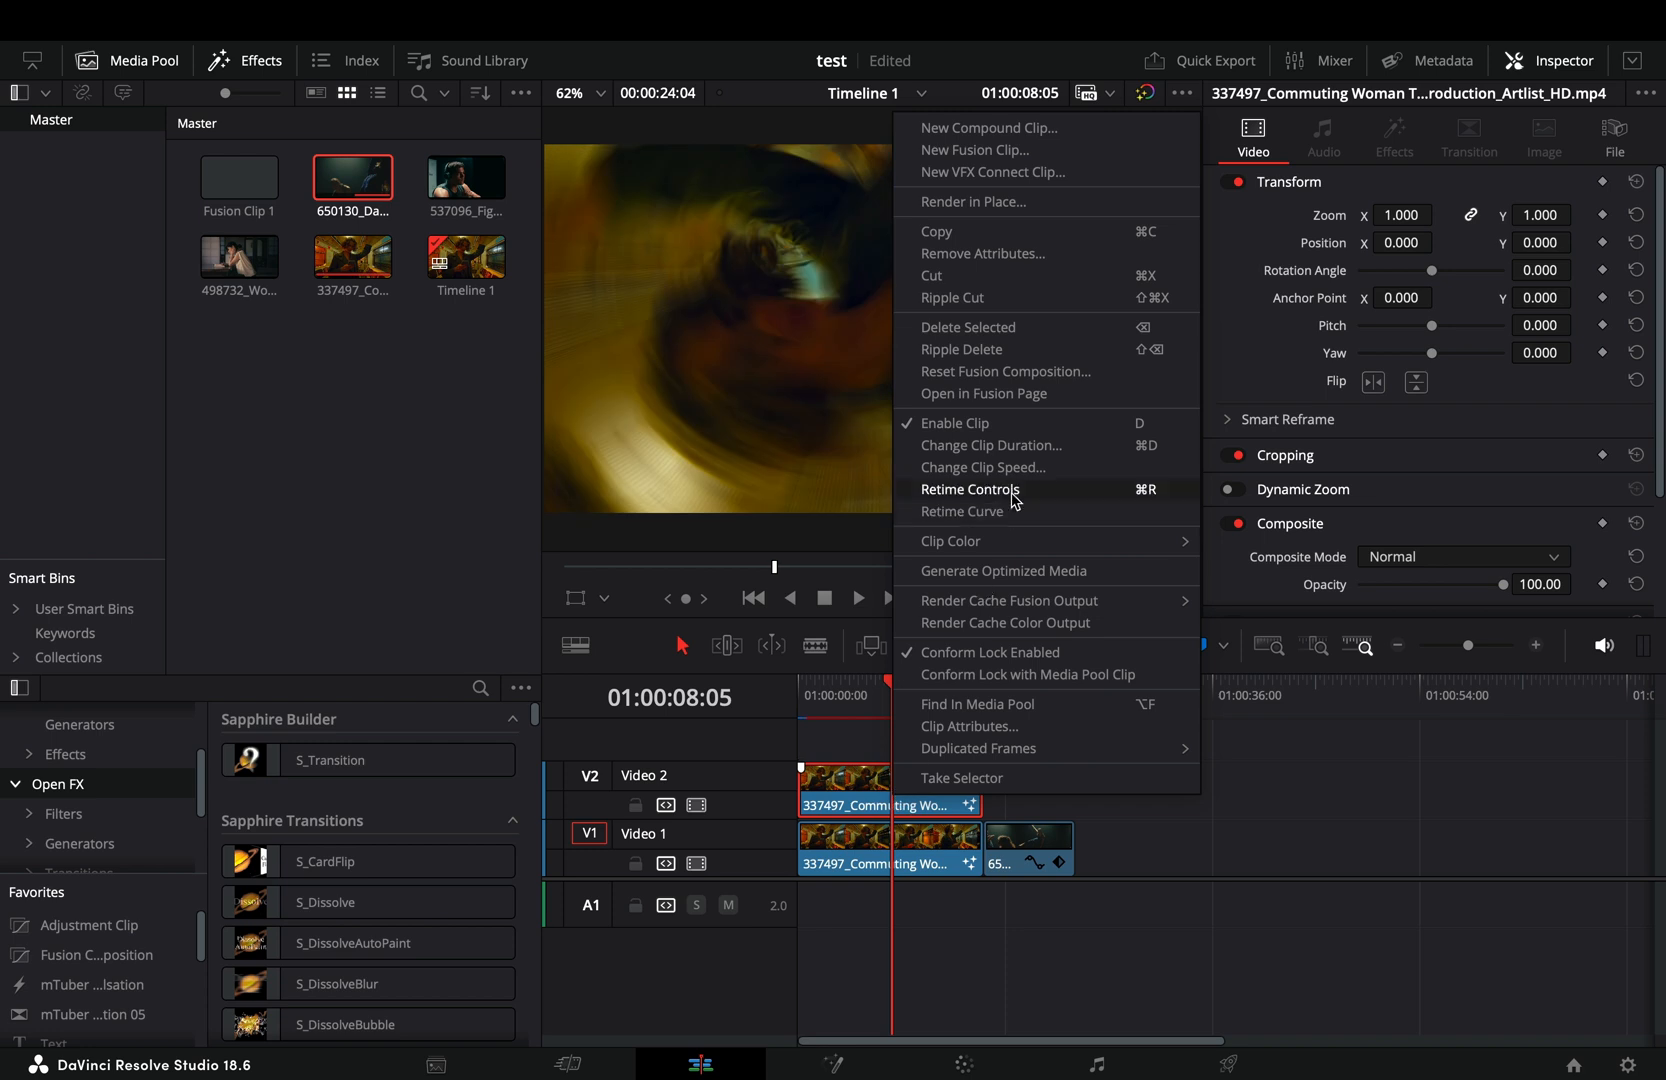
{"action": "left_click", "coordinate": [968, 489]}
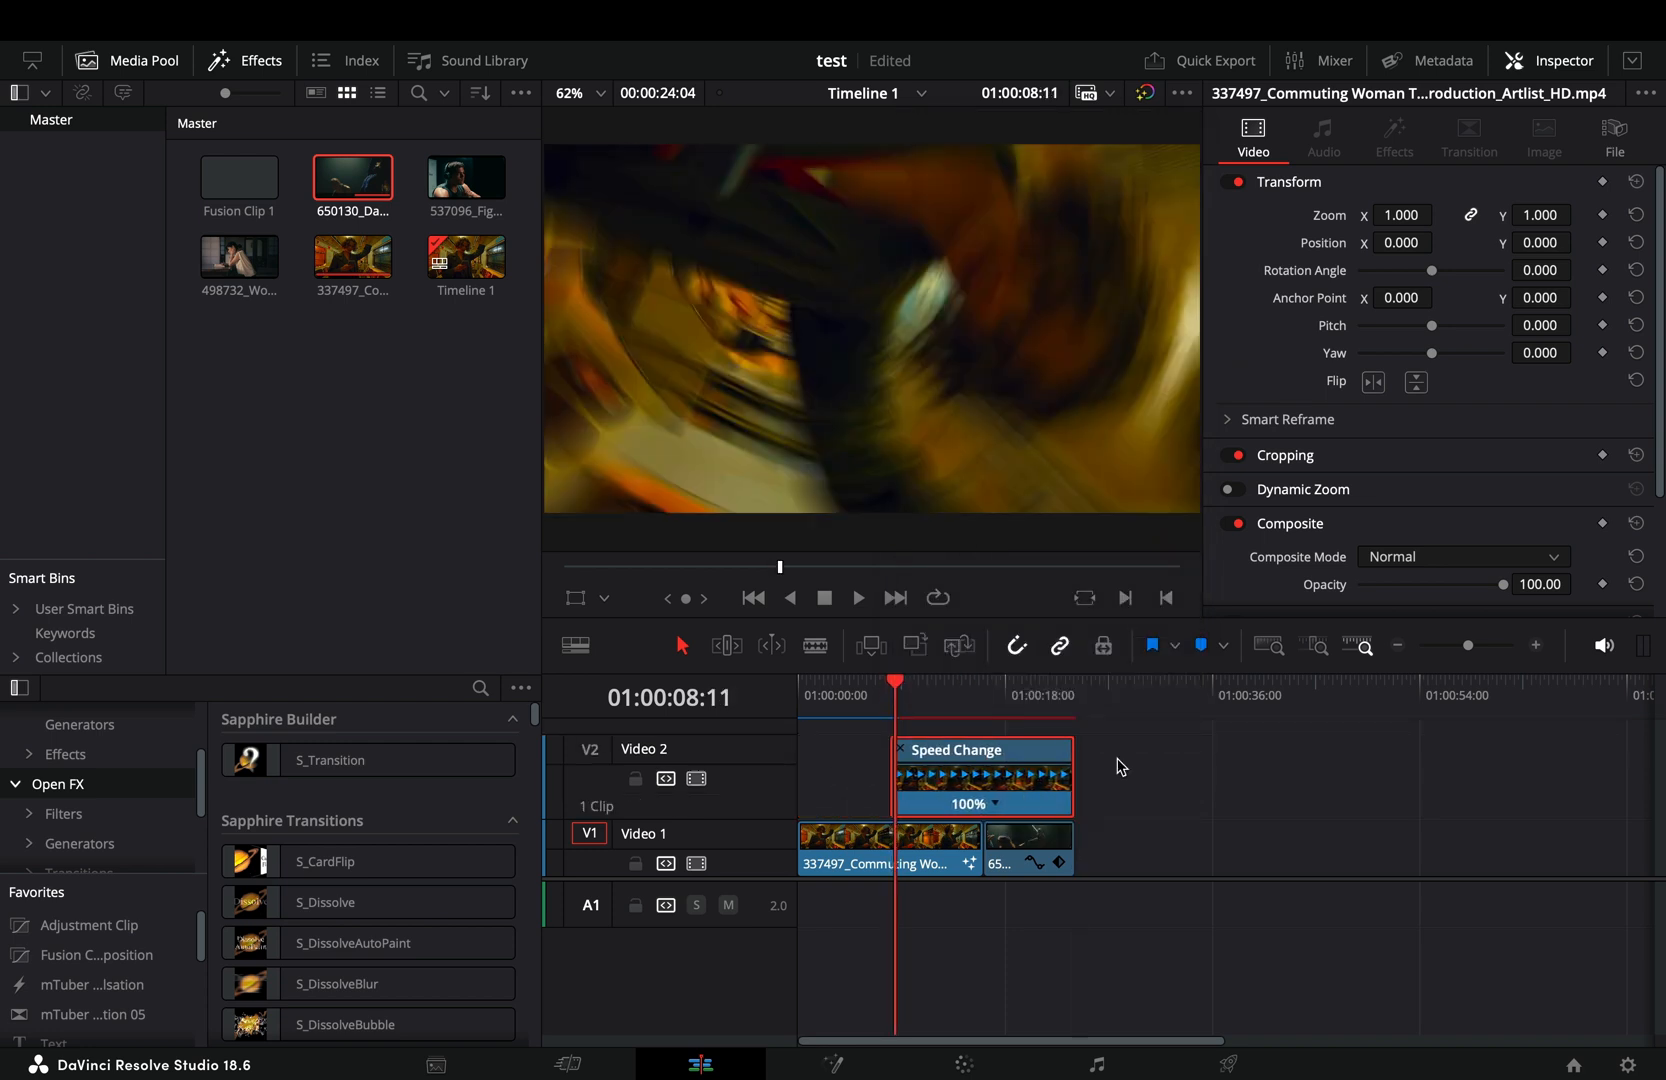